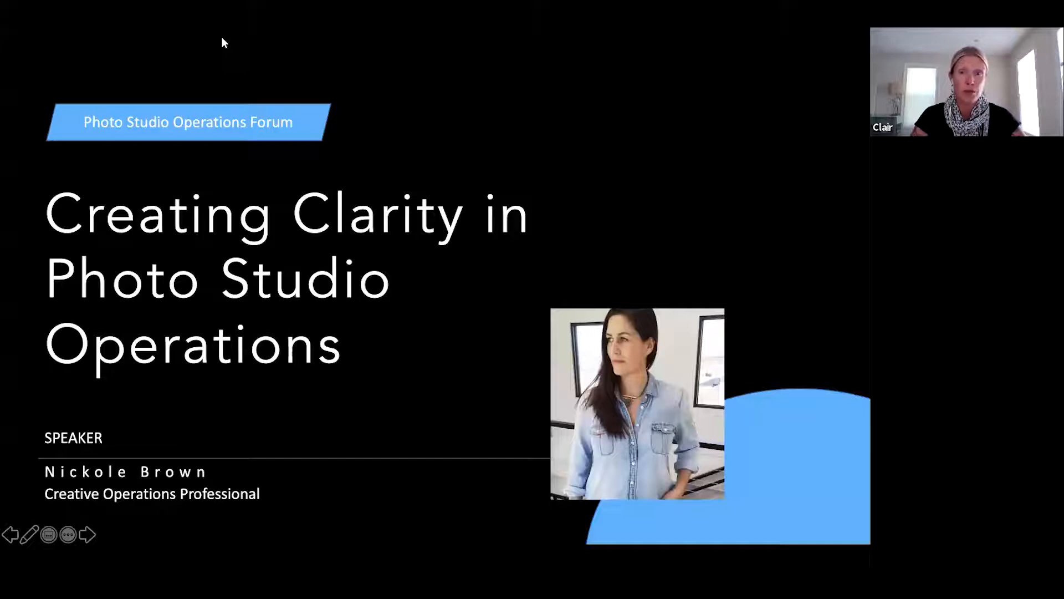
mouse_move(271, 56)
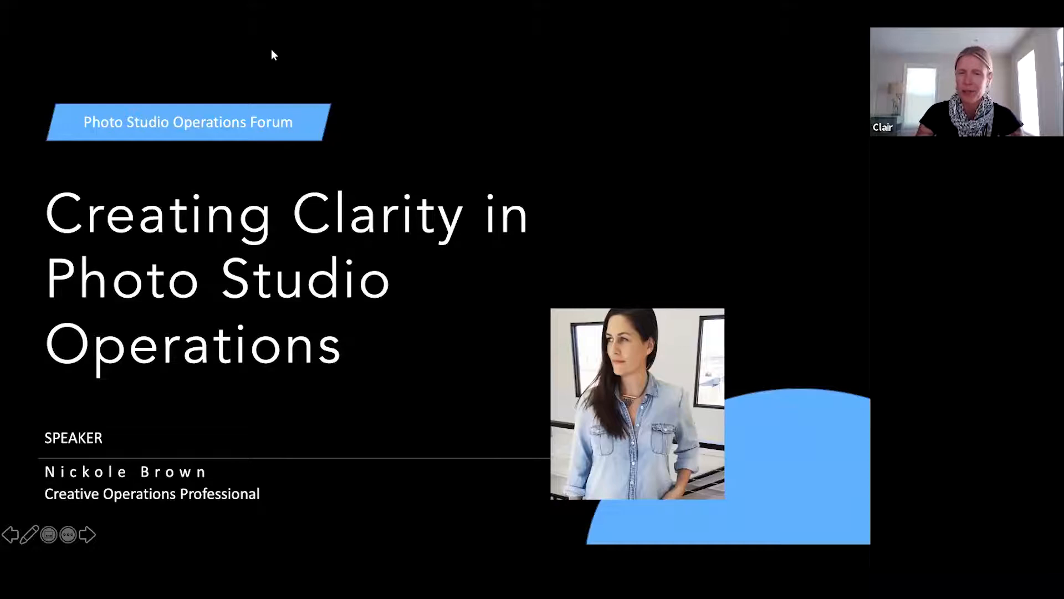